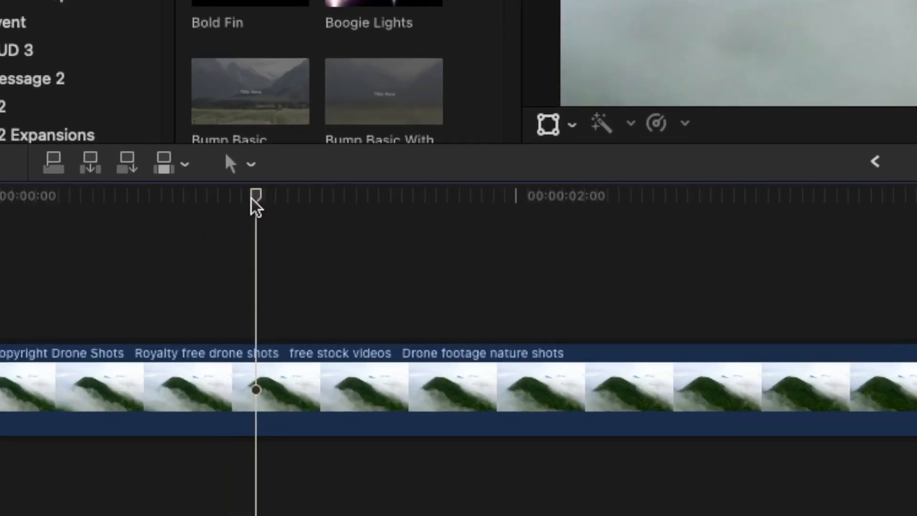
- Paste only the Aged Film effect onto the second drone clip via Paste Attributes
drag(256, 196, 185, 179)
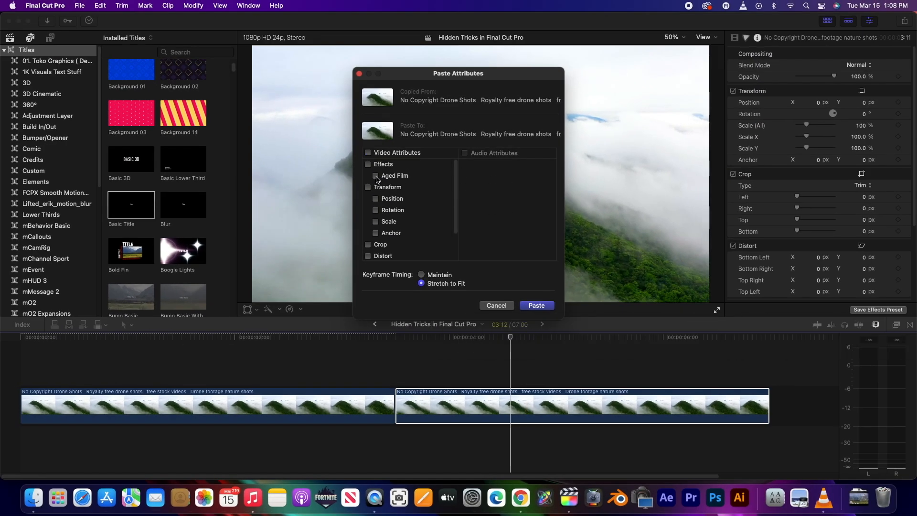
click(375, 176)
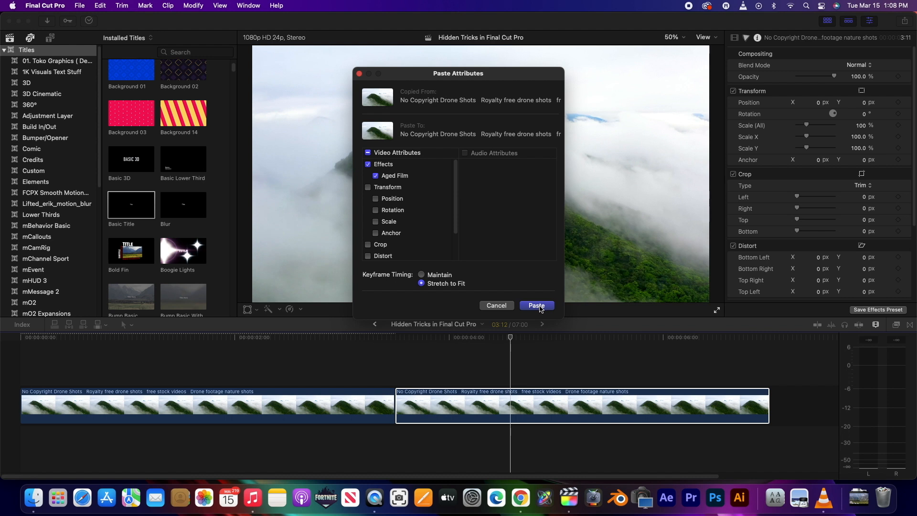
click(535, 306)
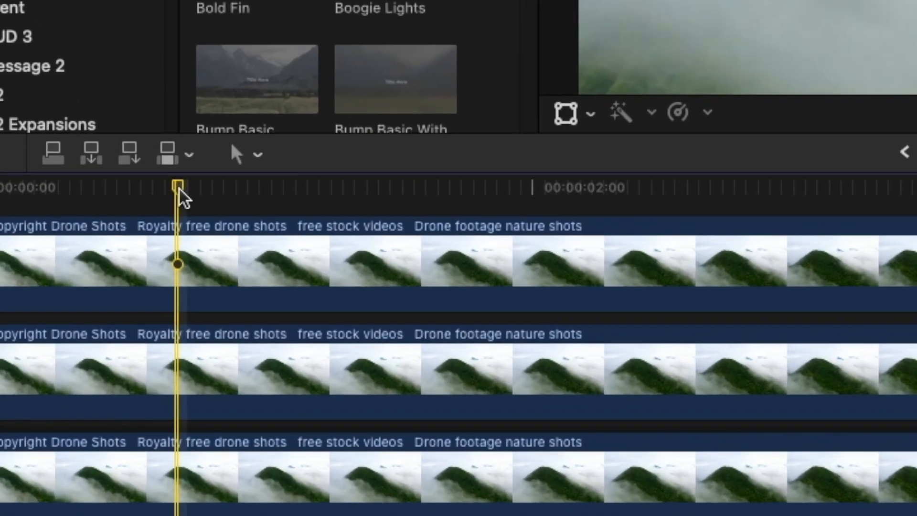
- Blade all three stacked drone clips at the playhead with Command+Shift+B
key(cmd+shift+b)
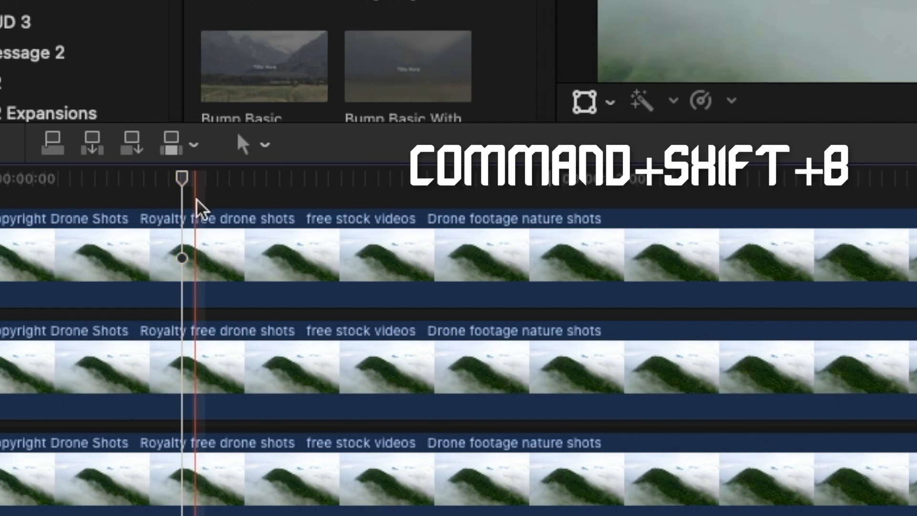